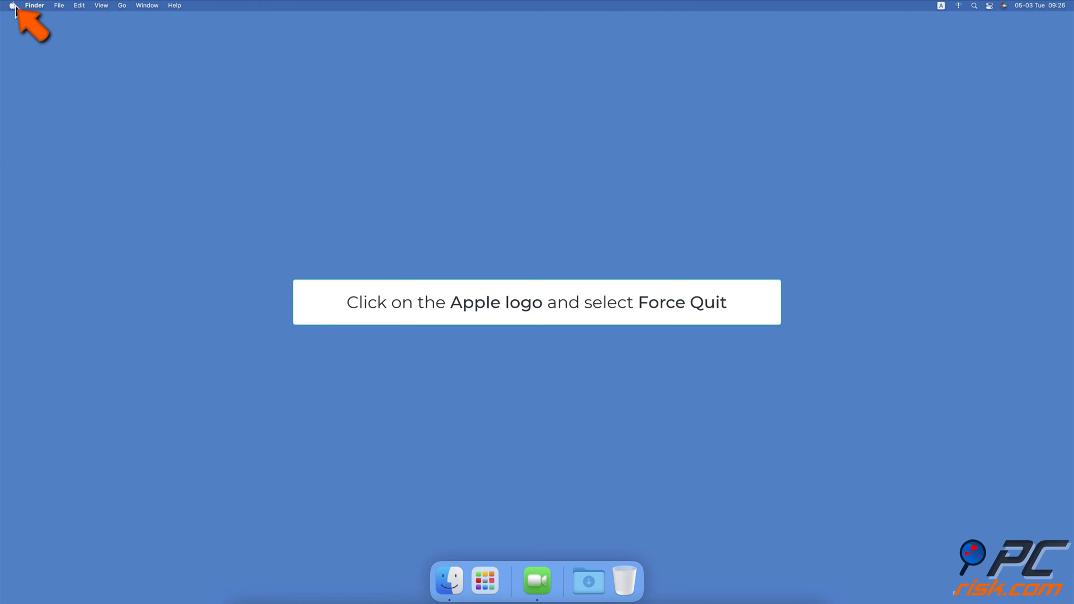
- Force quit FaceTime from the Force Quit Applications window, then close the window
{"action": "left_click", "coordinate": [11, 6]}
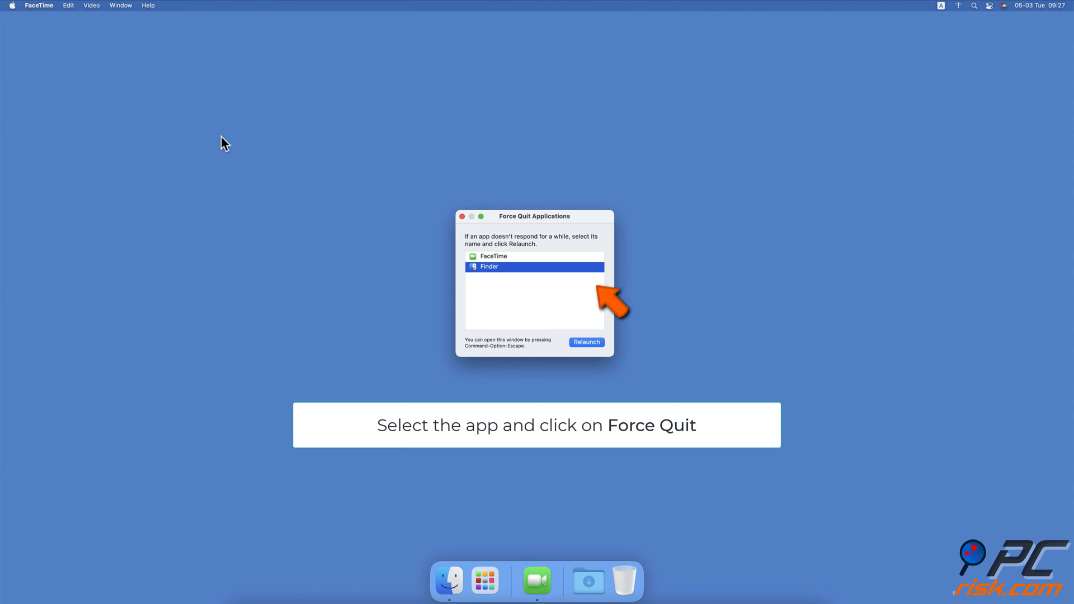
{"action": "left_click", "coordinate": [493, 257]}
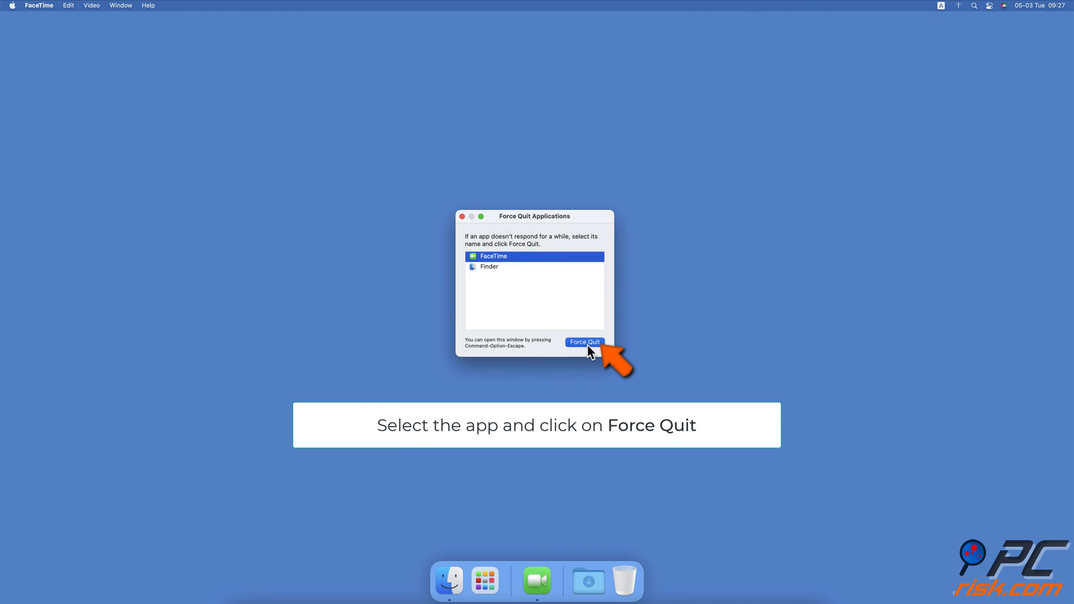
{"action": "left_click", "coordinate": [584, 343]}
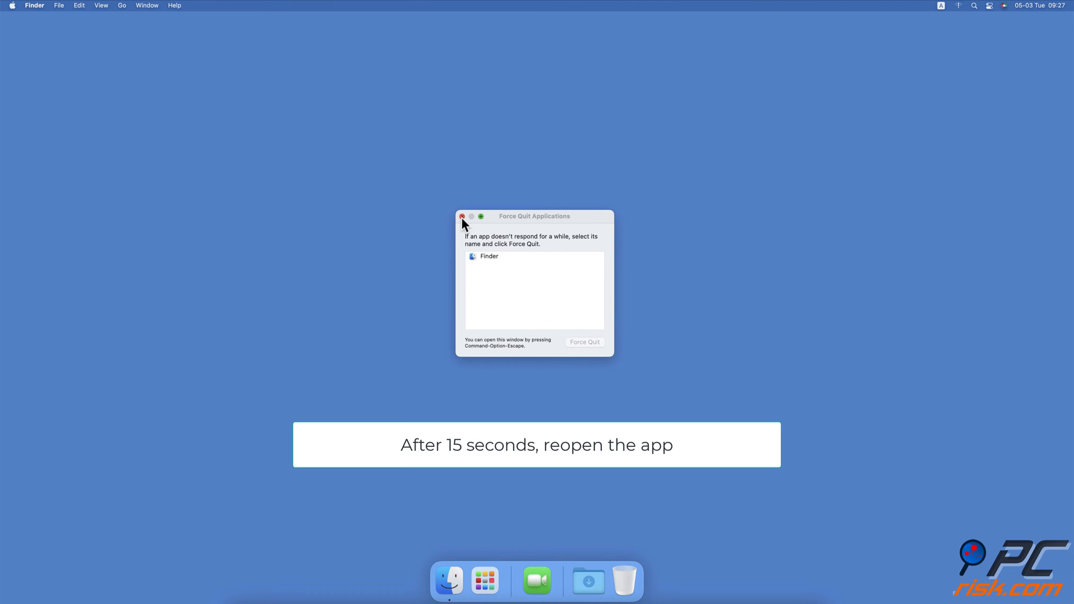
{"action": "left_click", "coordinate": [462, 216]}
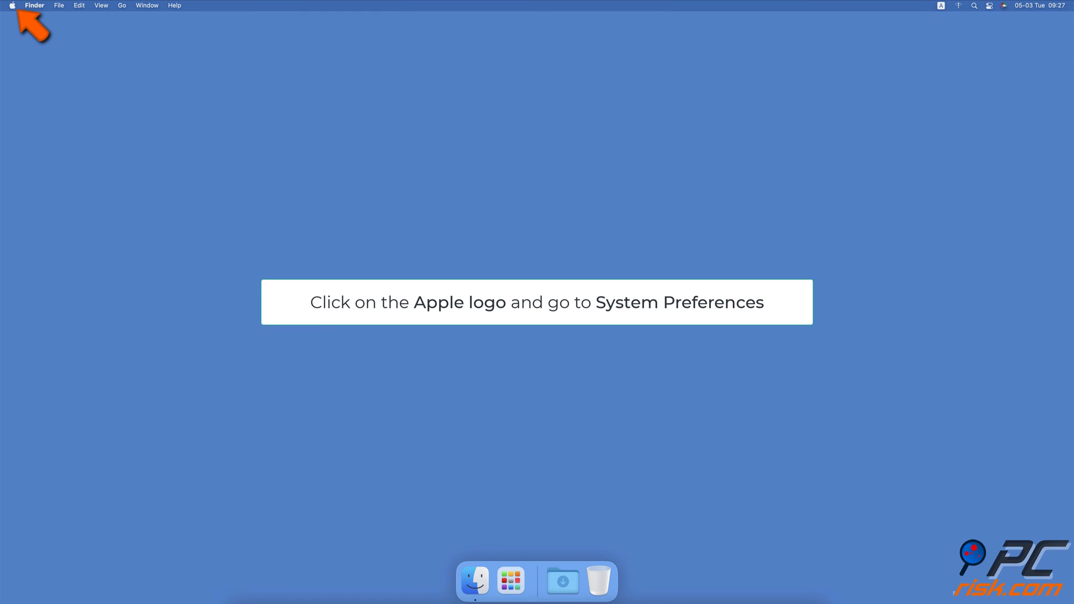
- In Screen Time's Content & Privacy app restrictions, tick the Camera checkbox to allow it
{"action": "left_click", "coordinate": [11, 5]}
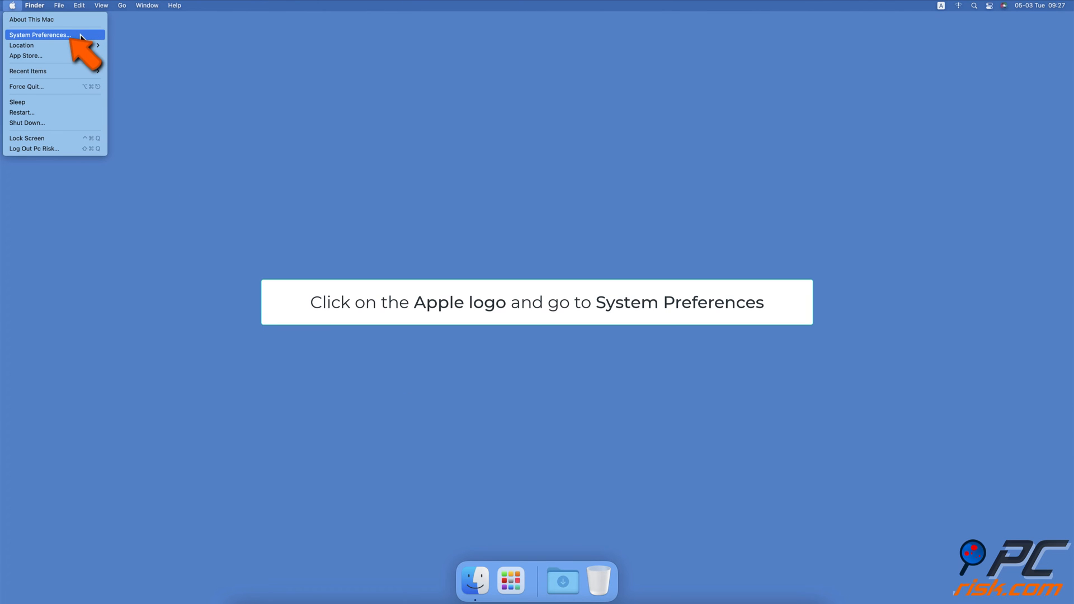
{"action": "left_click", "coordinate": [41, 35]}
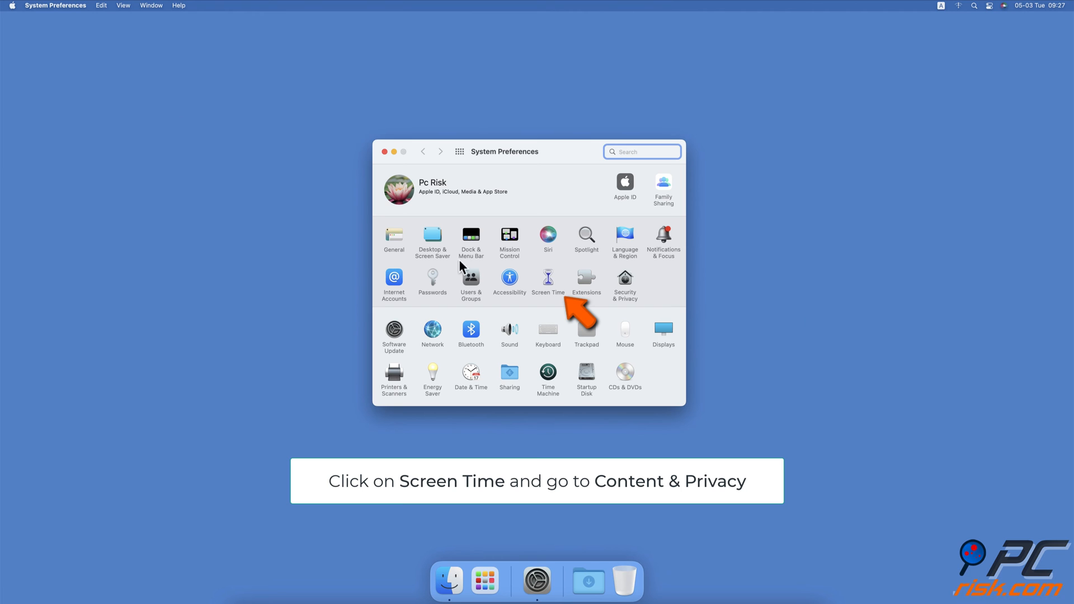
{"action": "left_click", "coordinate": [547, 280]}
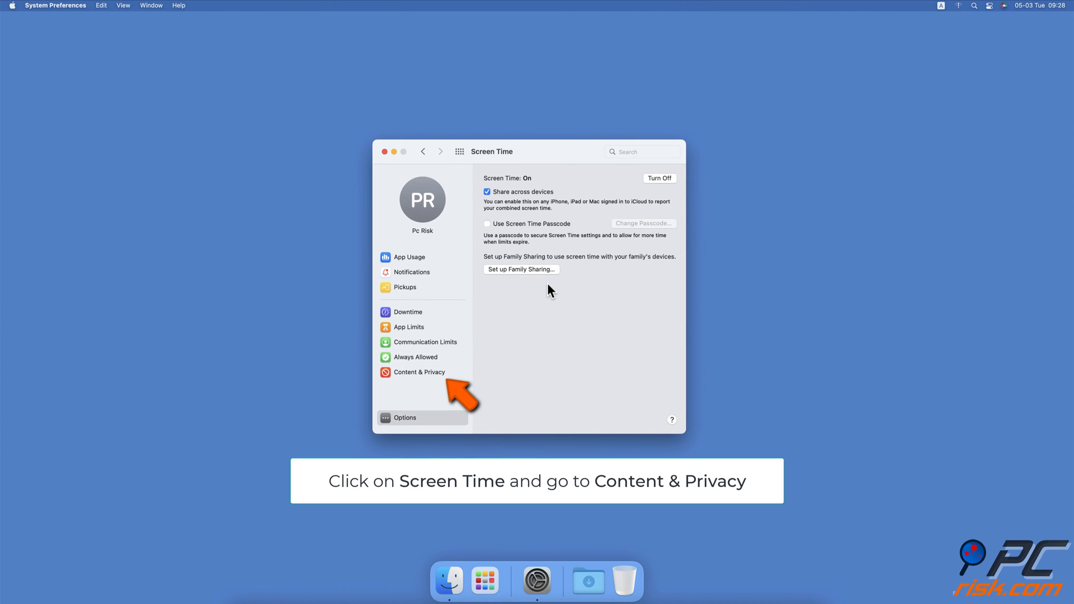
{"action": "left_click", "coordinate": [418, 372]}
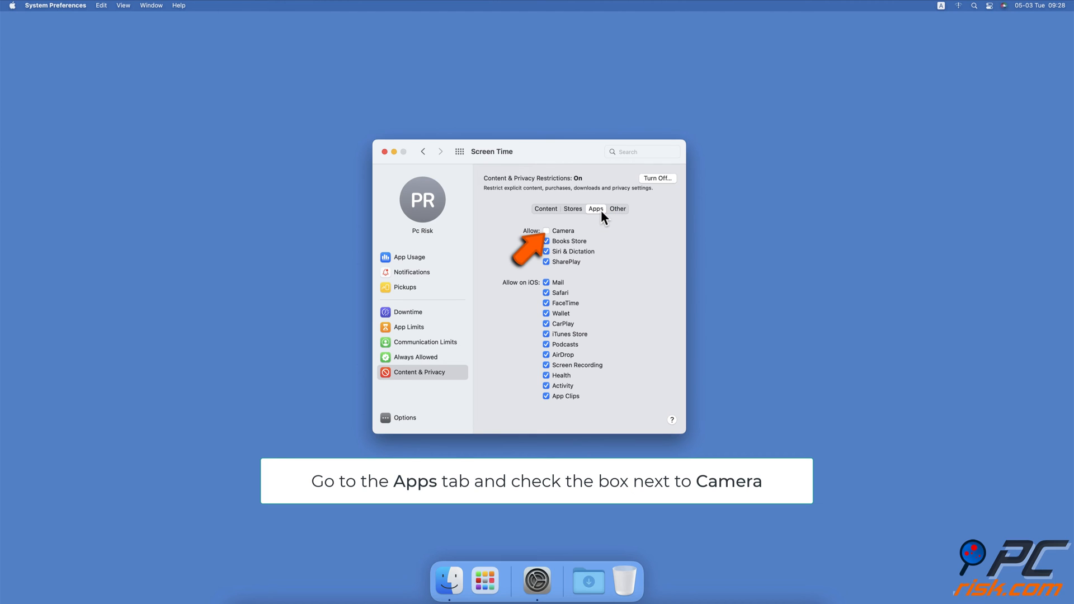
{"action": "left_click", "coordinate": [547, 230]}
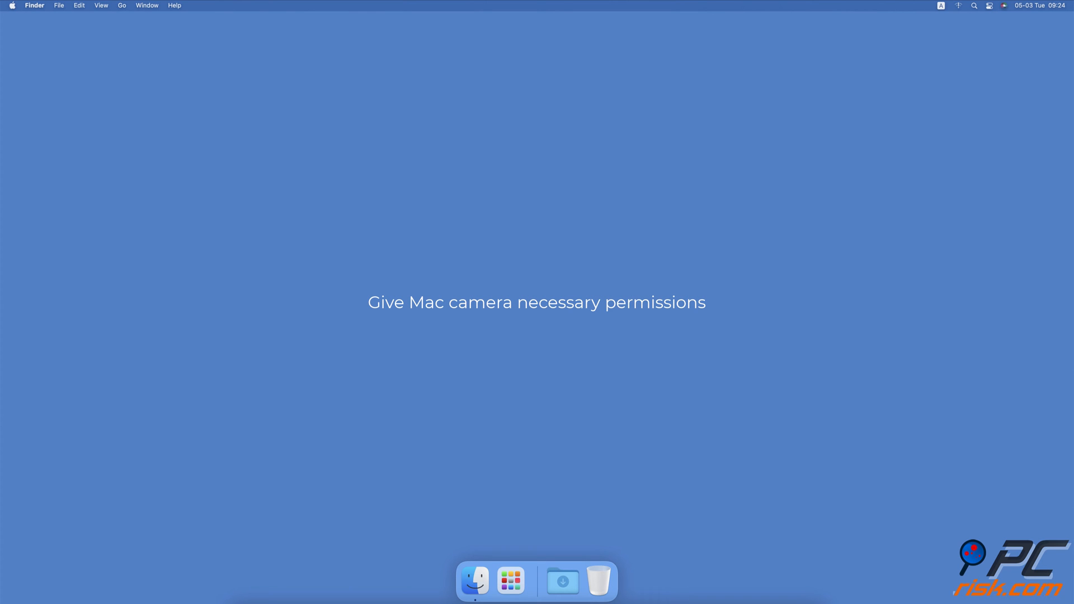
- Show the apps allowed to use the Camera under Security & Privacy's Privacy section
{"action": "left_click", "coordinate": [11, 6]}
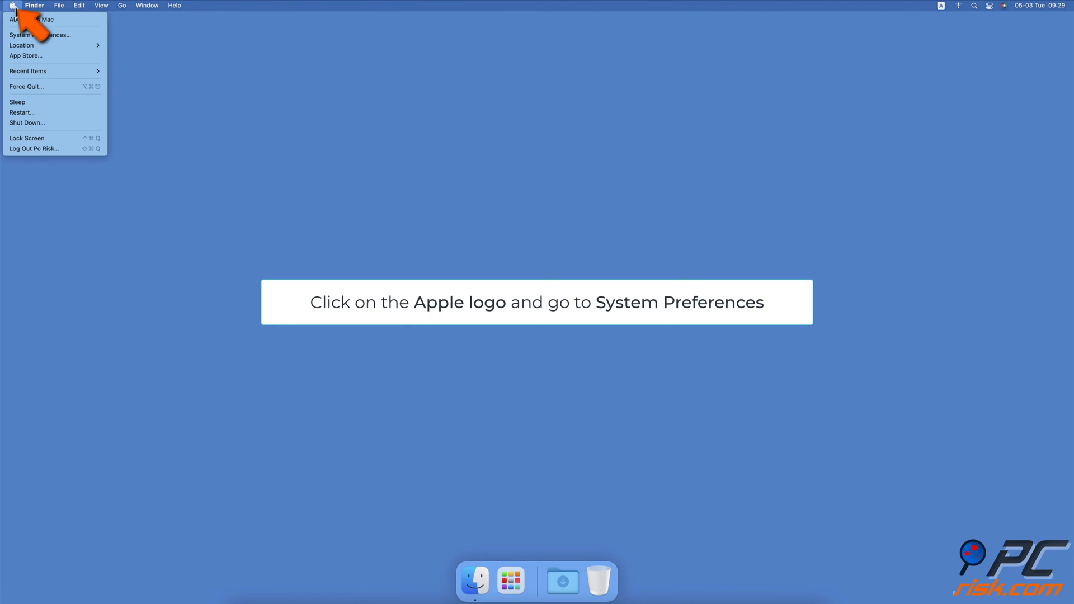
{"action": "mouse_move", "coordinate": [78, 34]}
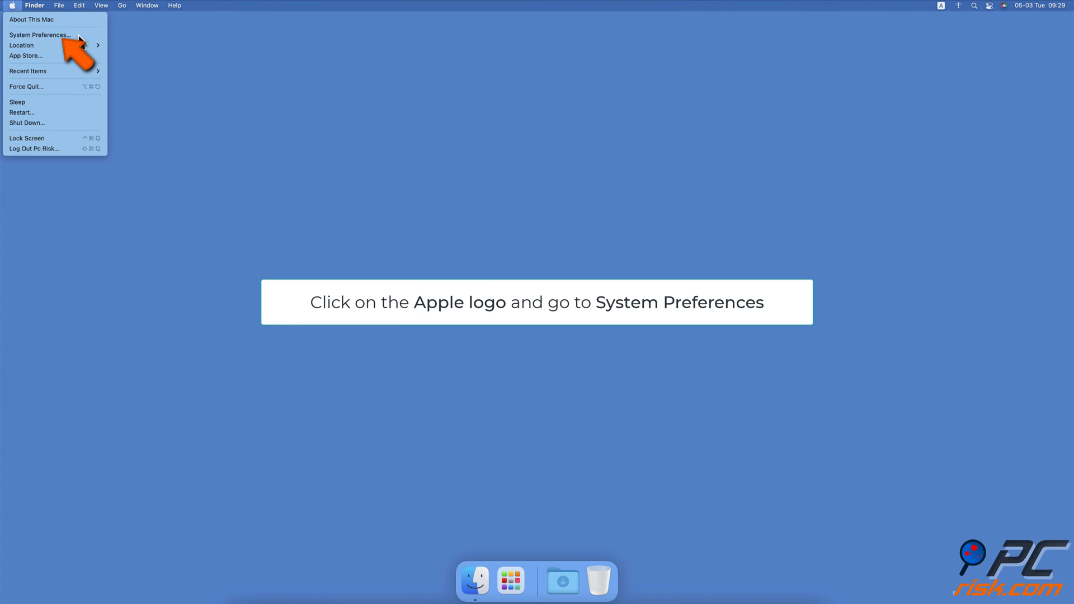
{"action": "left_click", "coordinate": [40, 35]}
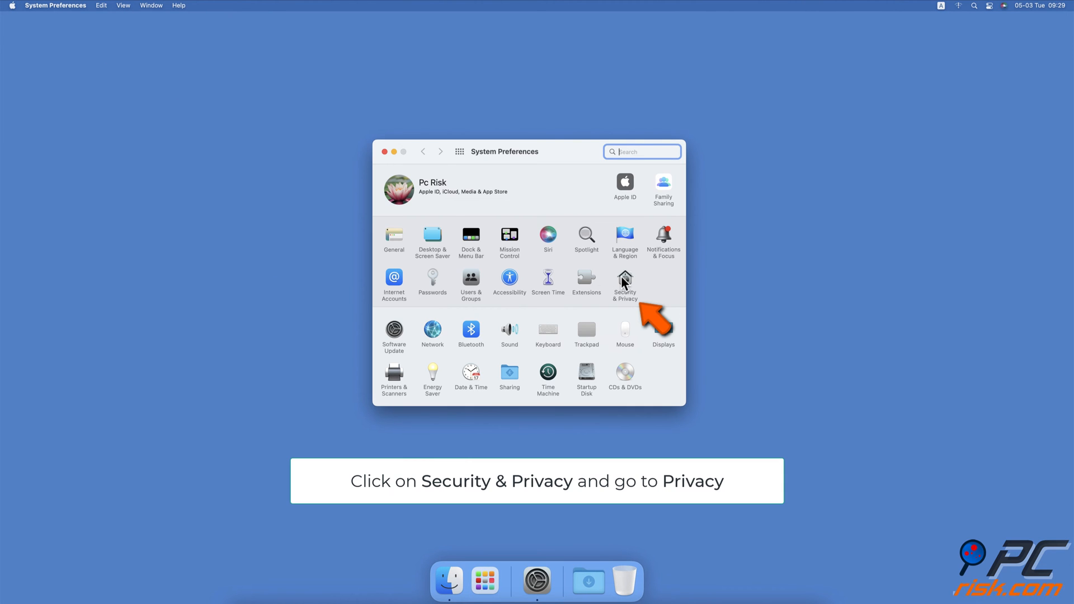
{"action": "left_click", "coordinate": [625, 283]}
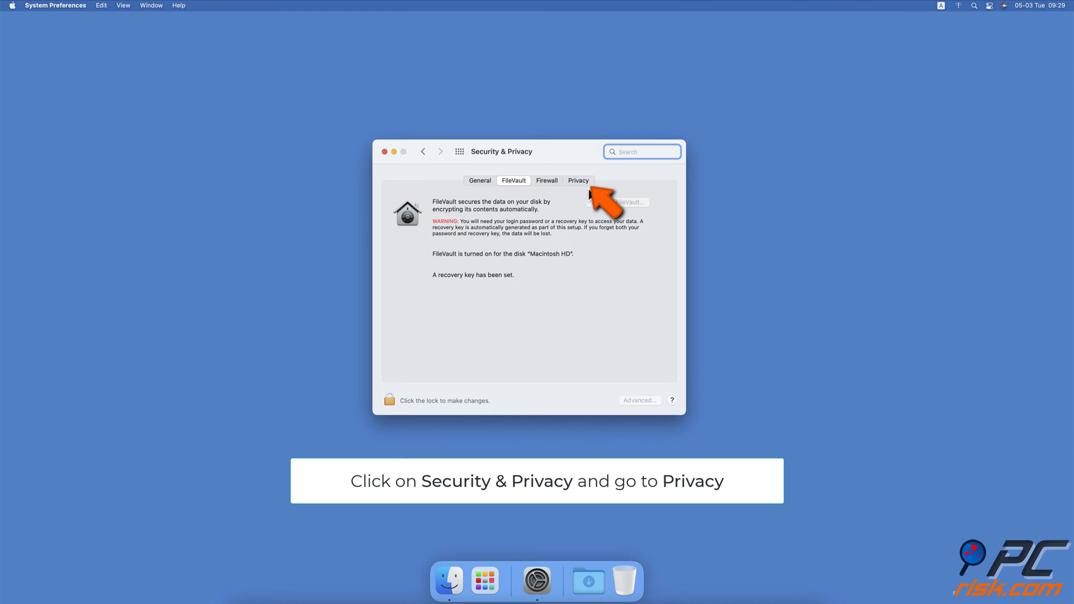
{"action": "left_click", "coordinate": [577, 180]}
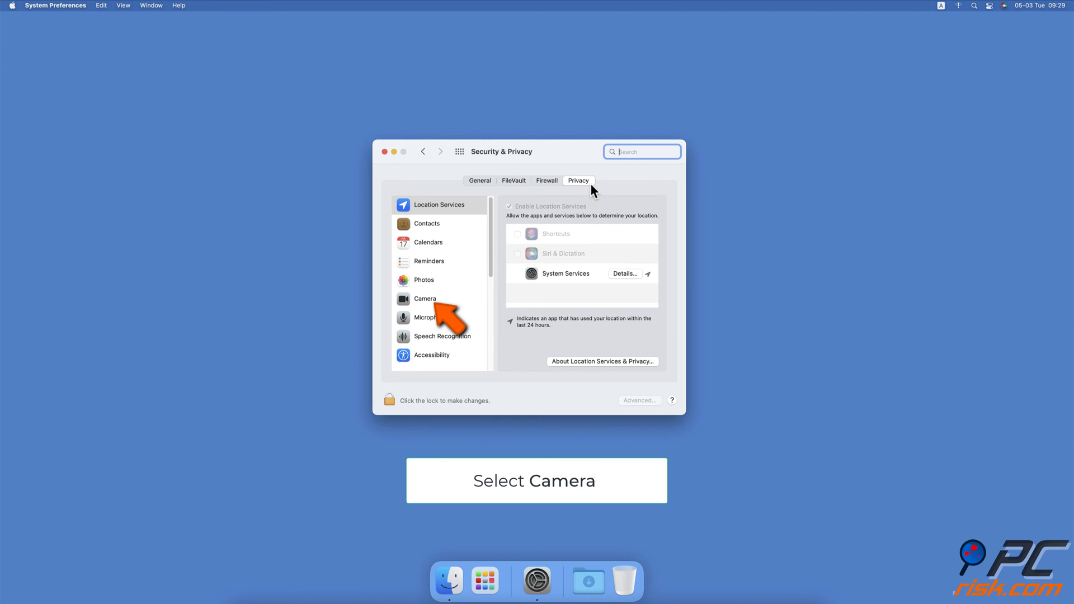
{"action": "left_click", "coordinate": [426, 298]}
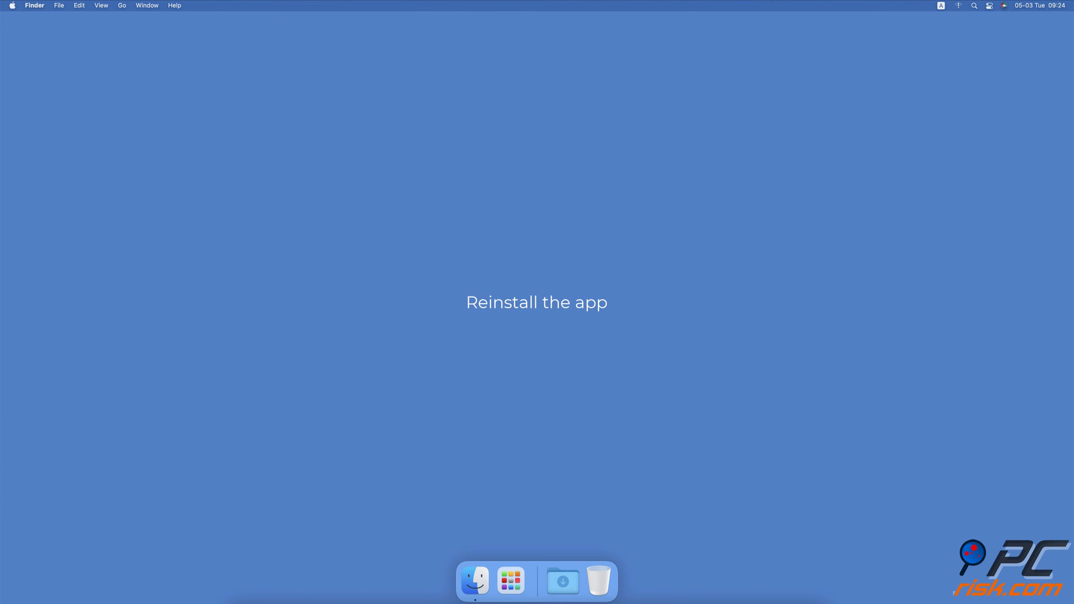
- Move Messenger from Applications to the Bin and permanently empty the Bin
{"action": "left_click", "coordinate": [475, 581]}
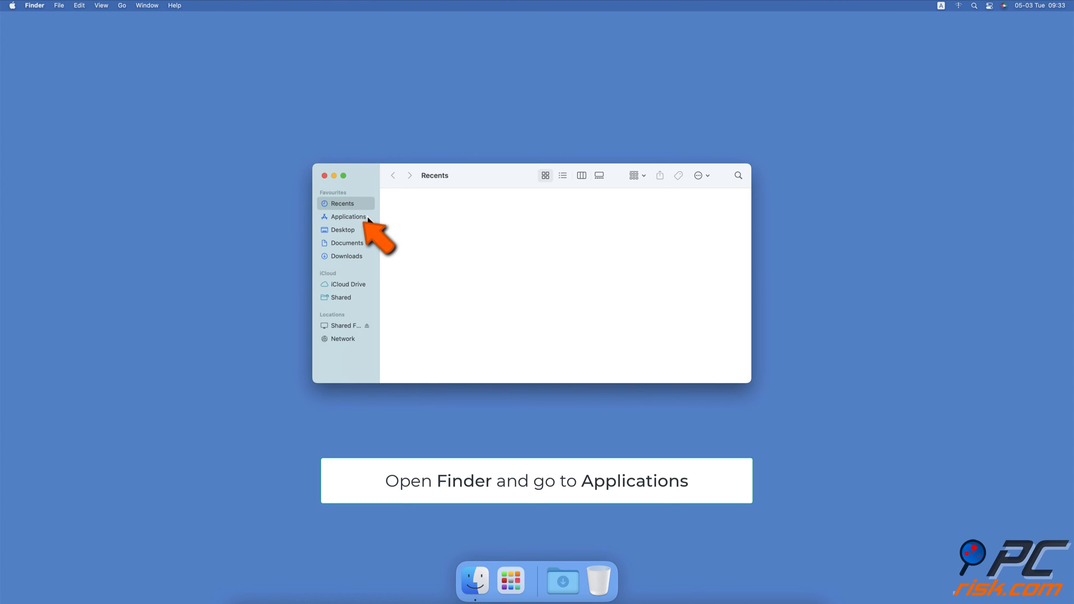
{"action": "left_click", "coordinate": [348, 216]}
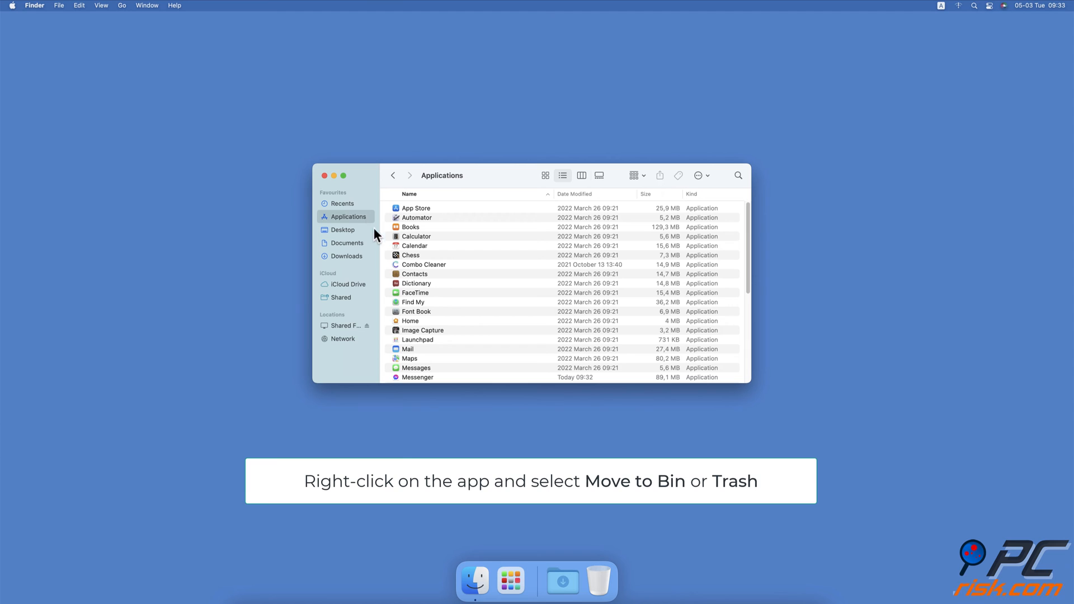
{"action": "right_click", "coordinate": [417, 378]}
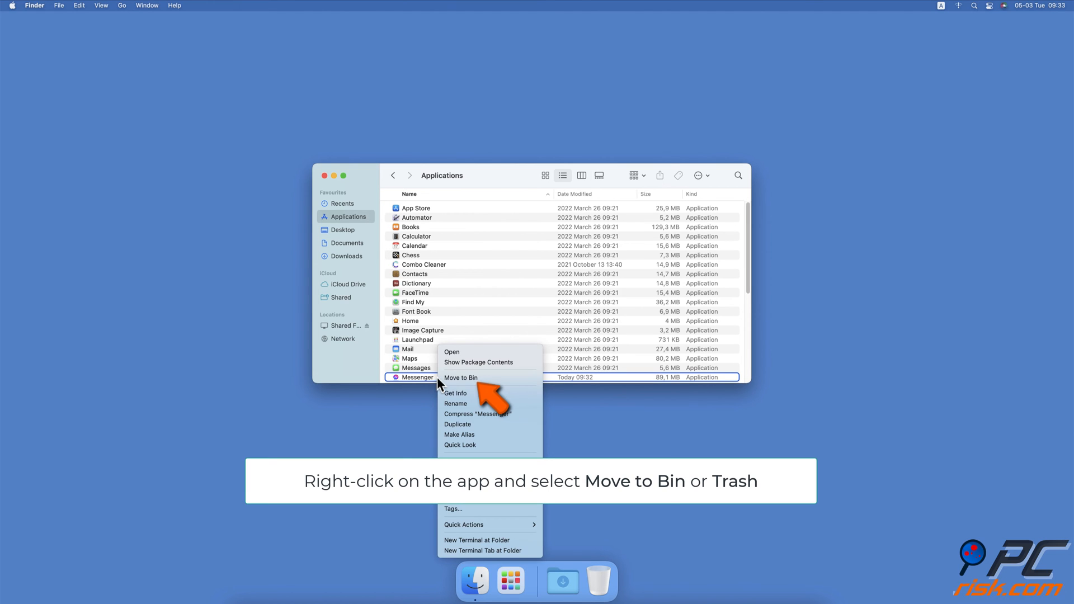
{"action": "left_click", "coordinate": [461, 378]}
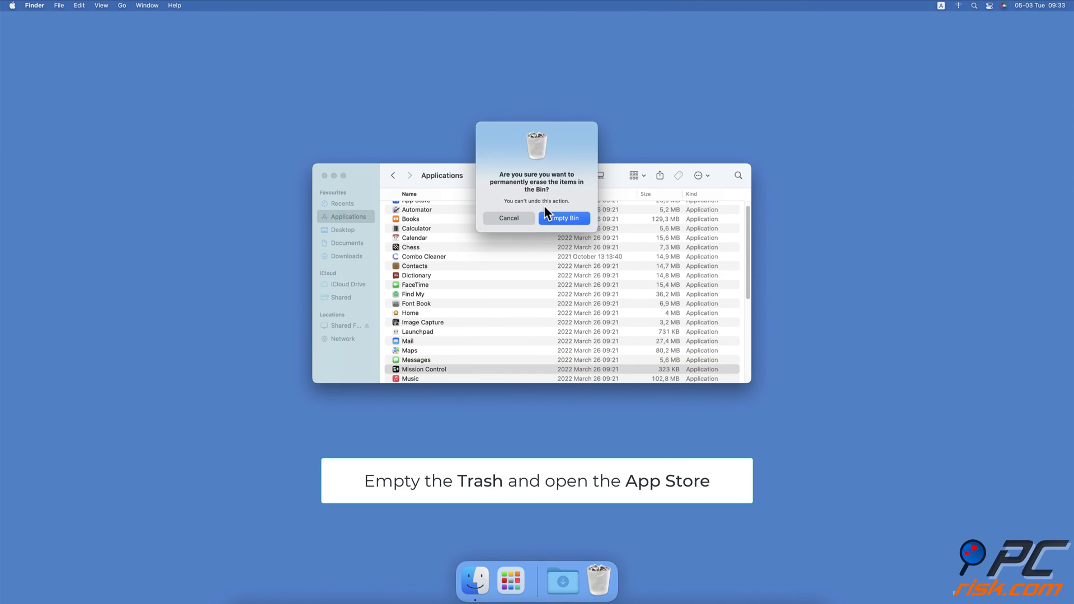
{"action": "left_click", "coordinate": [564, 219]}
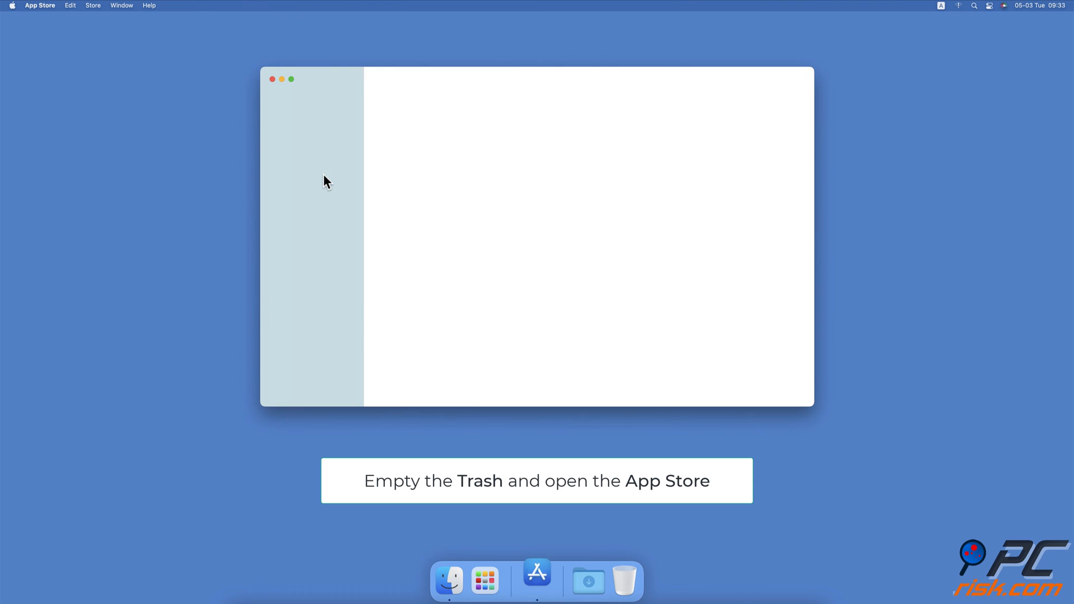
- Search the App Store for 'mess' and redownload Messenger via its cloud icon
{"action": "type", "text": "messenger"}
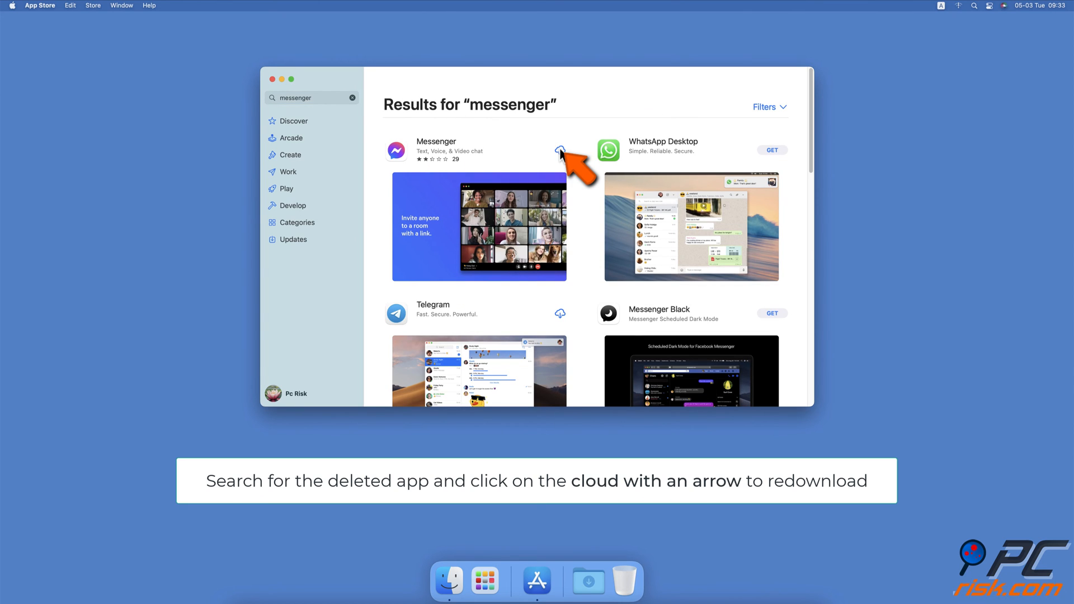
{"action": "left_click", "coordinate": [560, 150]}
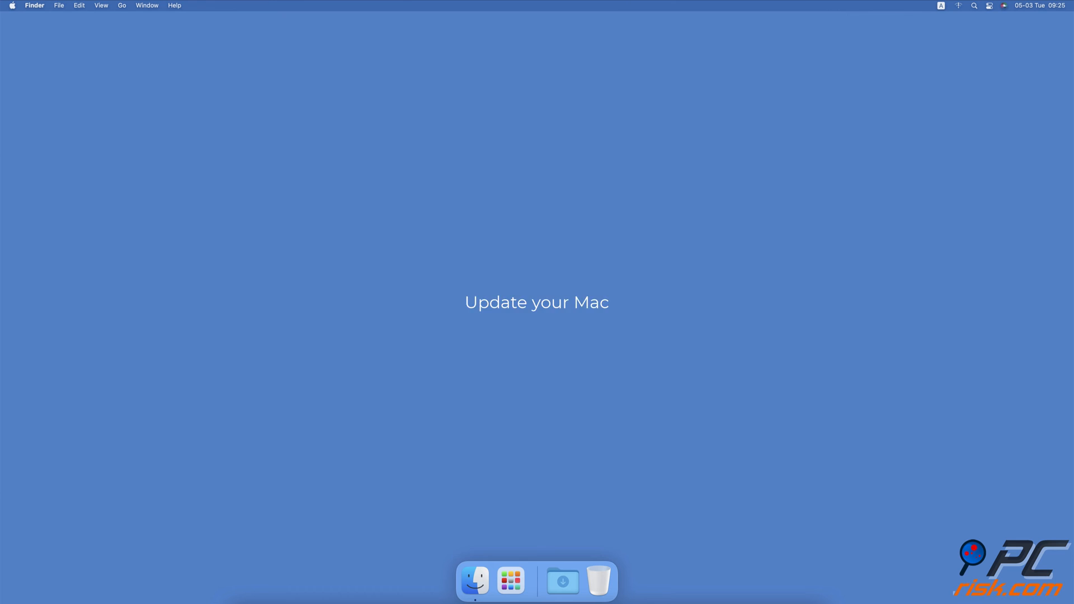
- Check for available macOS updates in the Software Update preferences pane
{"action": "left_click", "coordinate": [11, 6]}
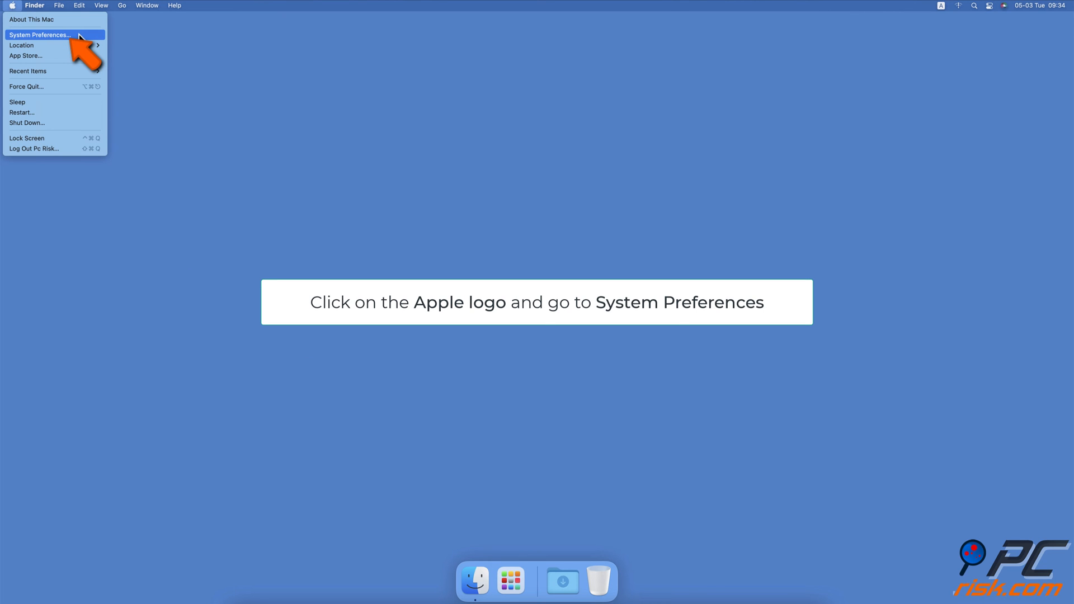
{"action": "left_click", "coordinate": [41, 35]}
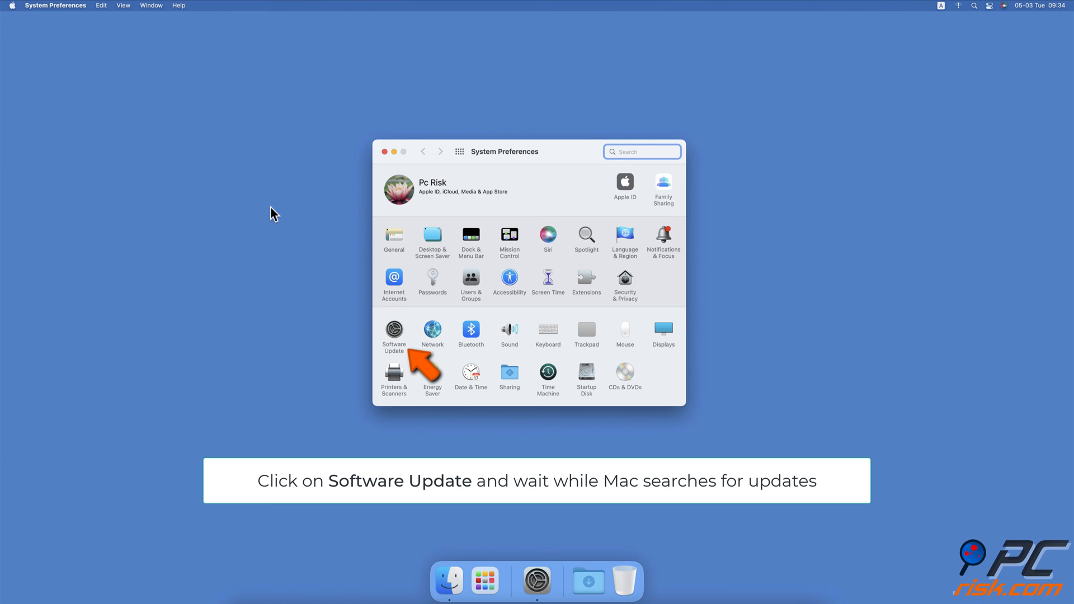
{"action": "left_click", "coordinate": [394, 331]}
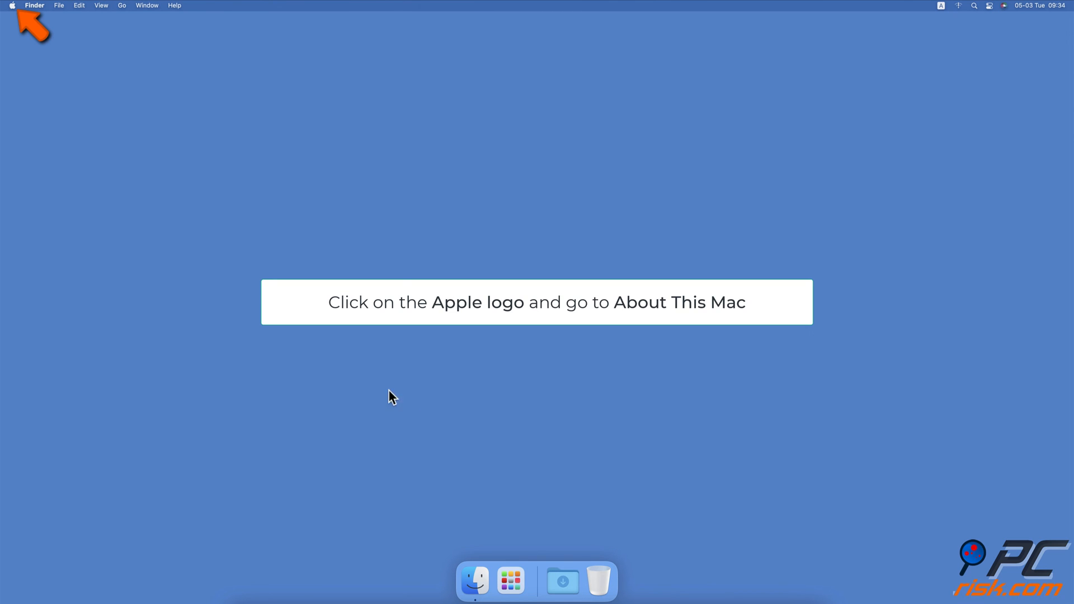
- View the Camera hardware details in About This Mac's System Report
{"action": "left_click", "coordinate": [11, 6]}
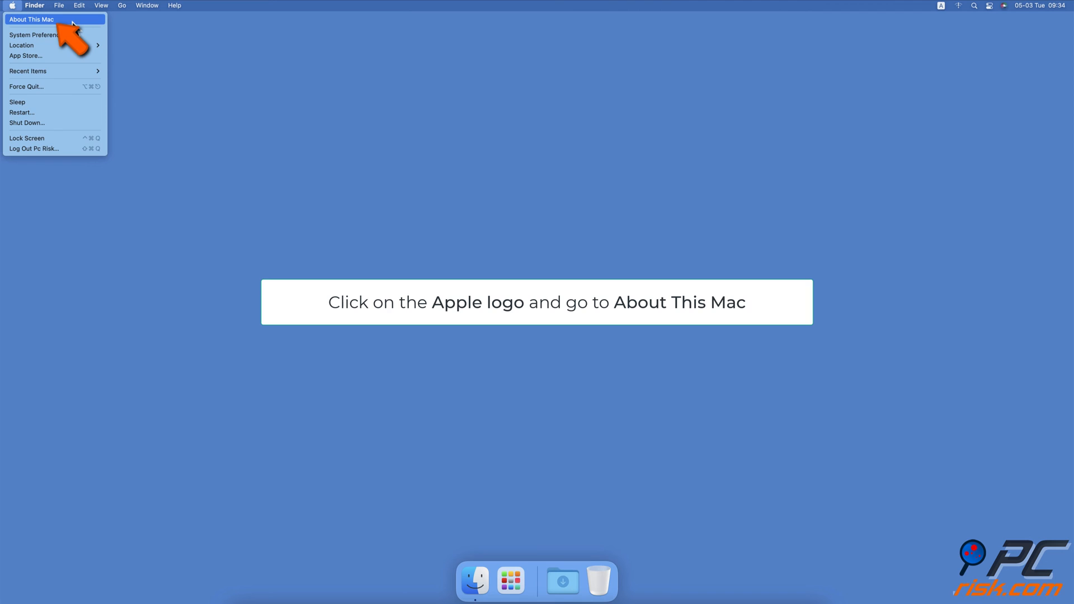
{"action": "left_click", "coordinate": [31, 19]}
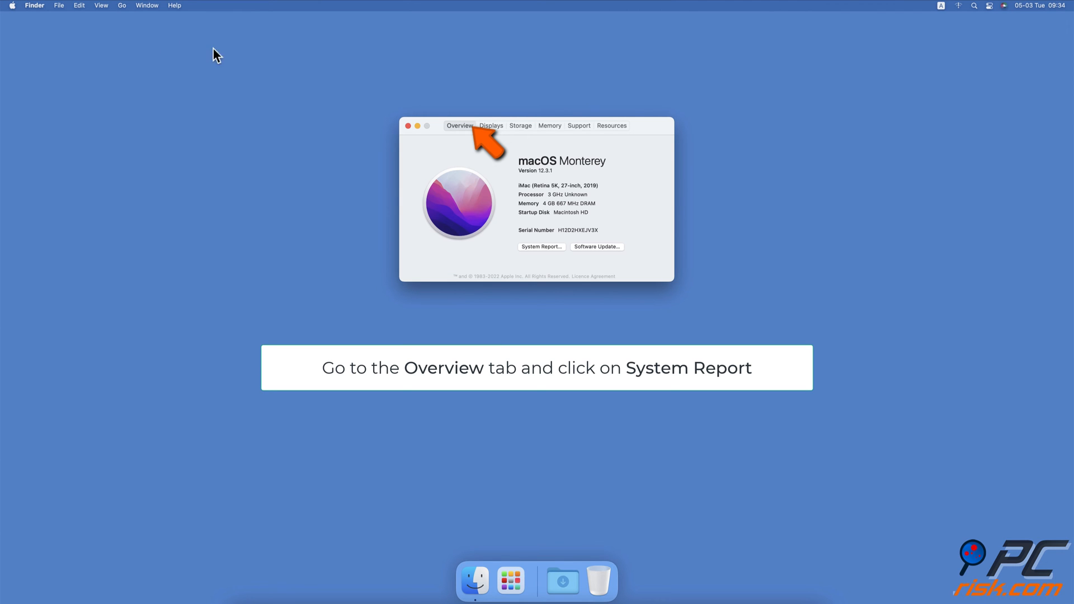
{"action": "mouse_move", "coordinate": [561, 268]}
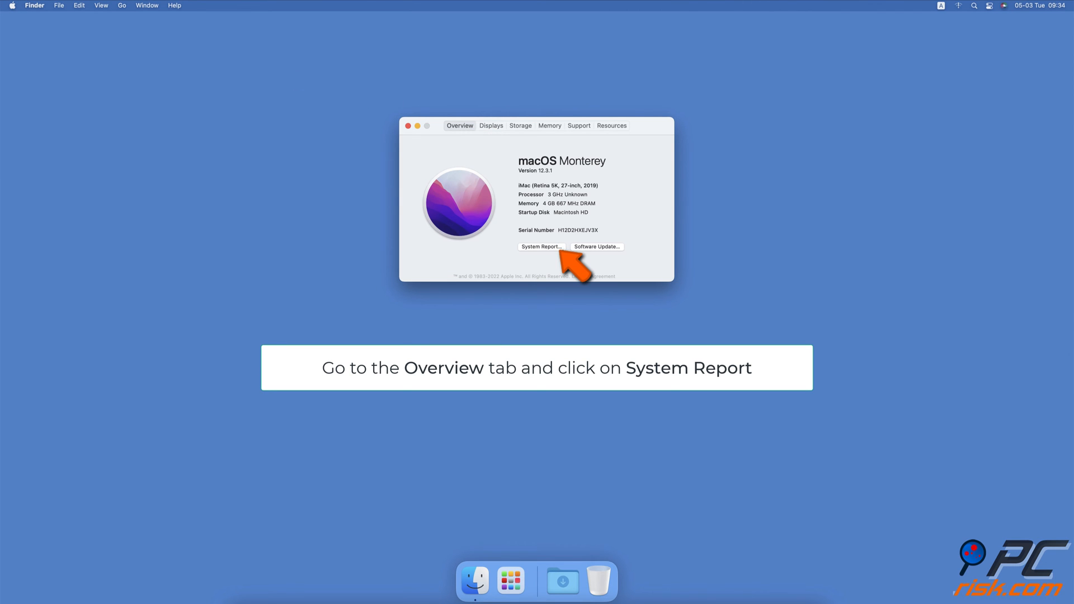
{"action": "left_click", "coordinate": [541, 246]}
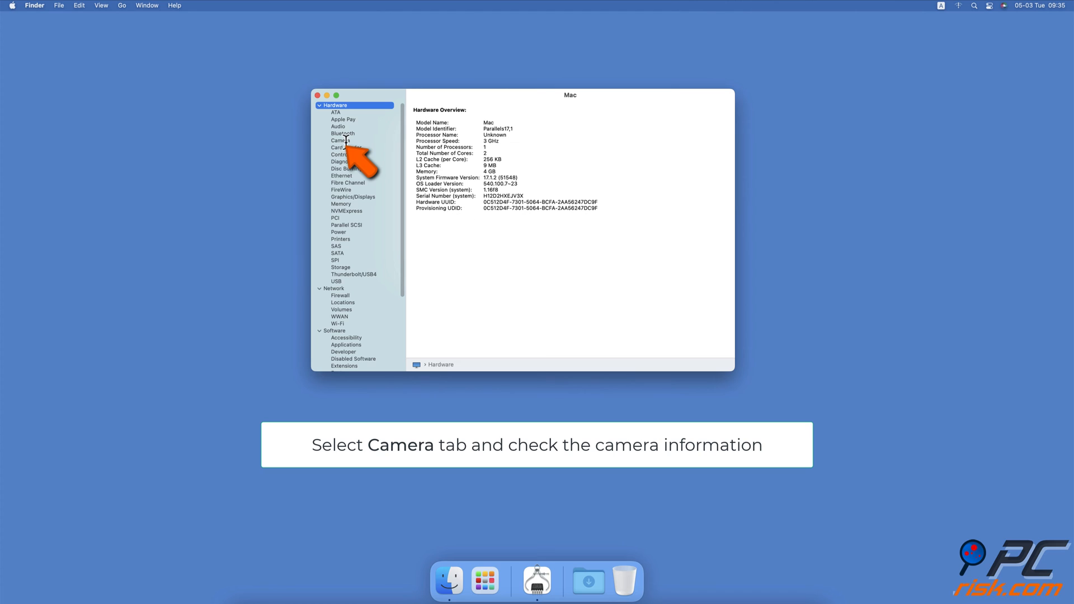
{"action": "left_click", "coordinate": [340, 141]}
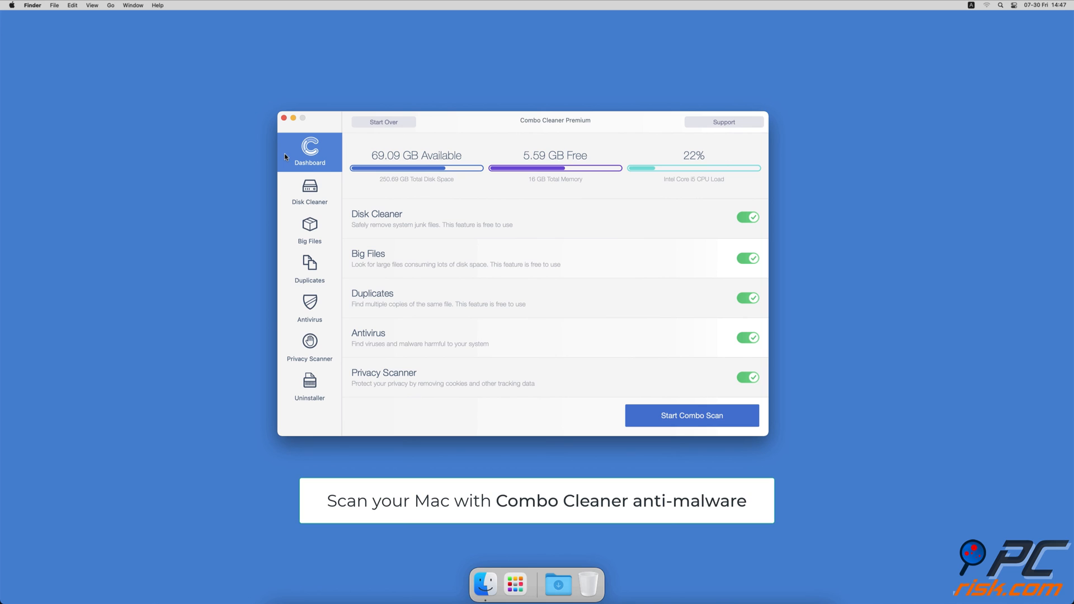
- Start a Full Scan in Combo Cleaner's Antivirus
{"action": "left_click", "coordinate": [310, 309]}
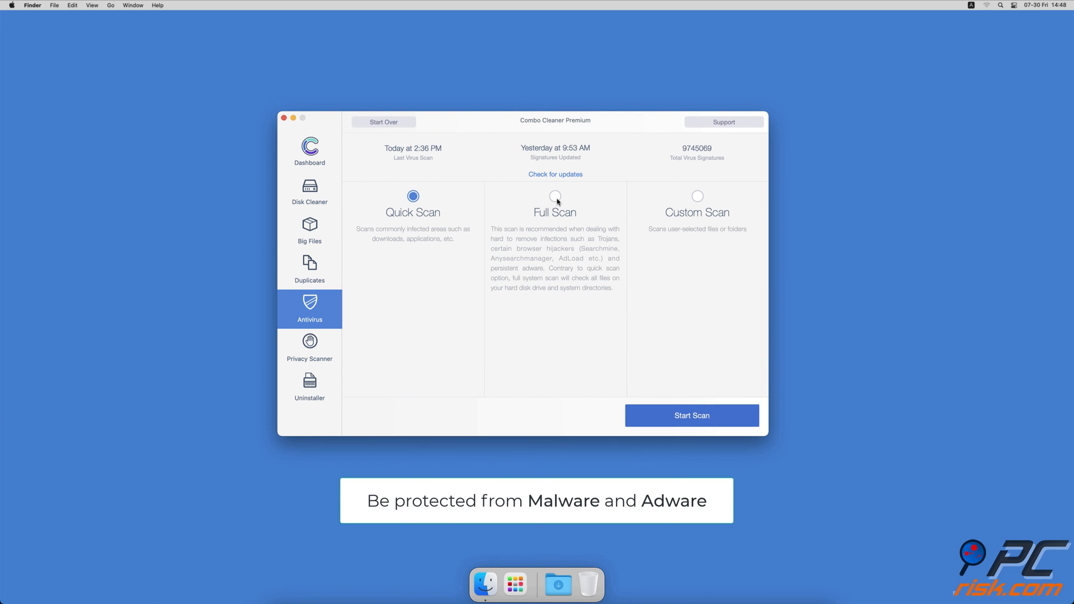
{"action": "left_click", "coordinate": [691, 415]}
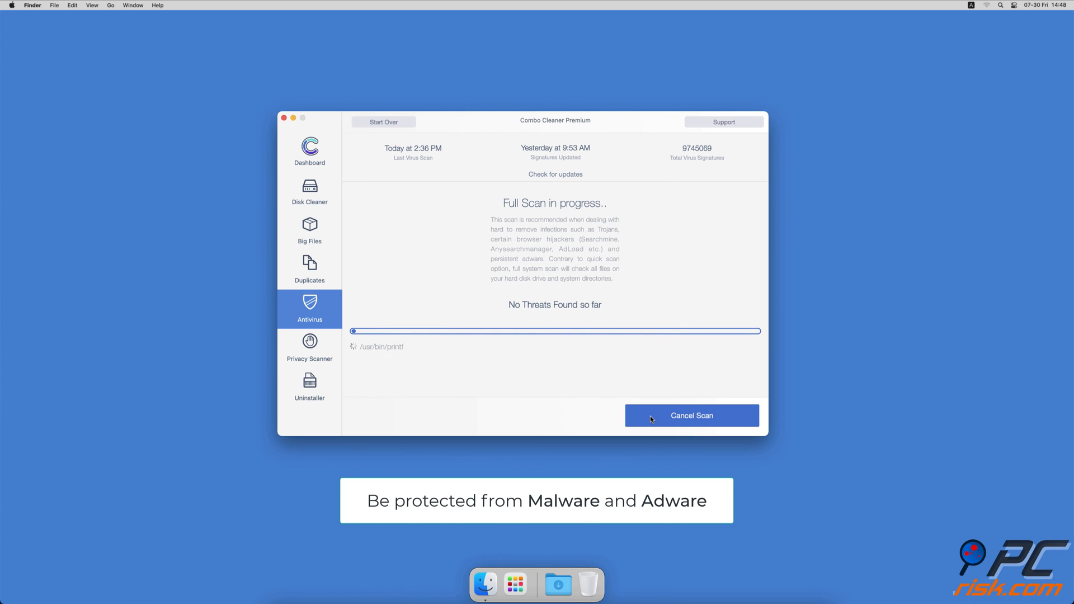
- Remove the 2.7 GB of application caches and logs in Disk Cleaner
{"action": "left_click", "coordinate": [310, 192]}
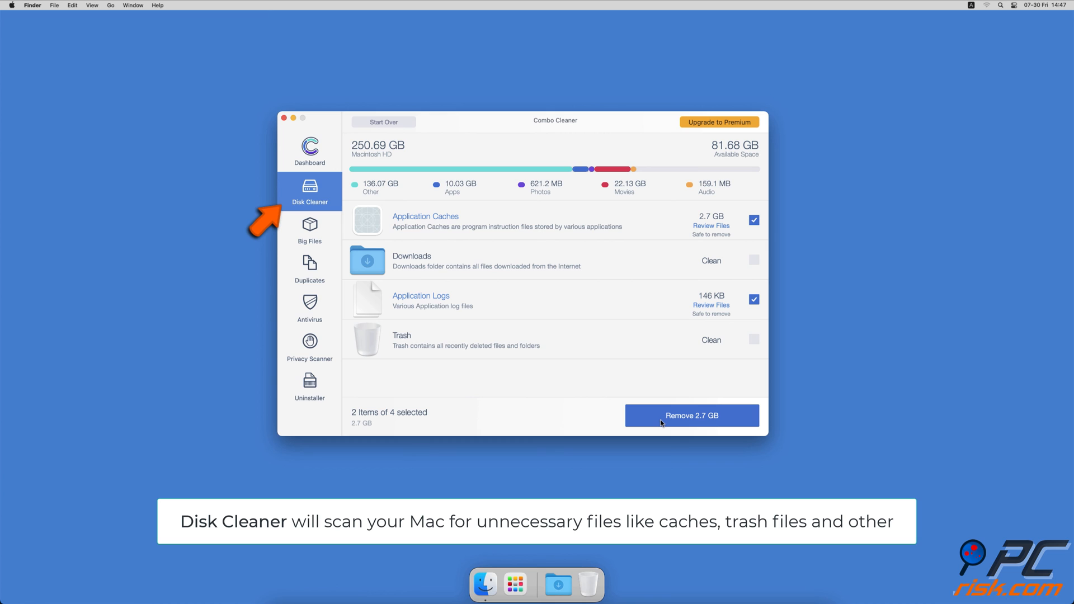
{"action": "left_click", "coordinate": [692, 415]}
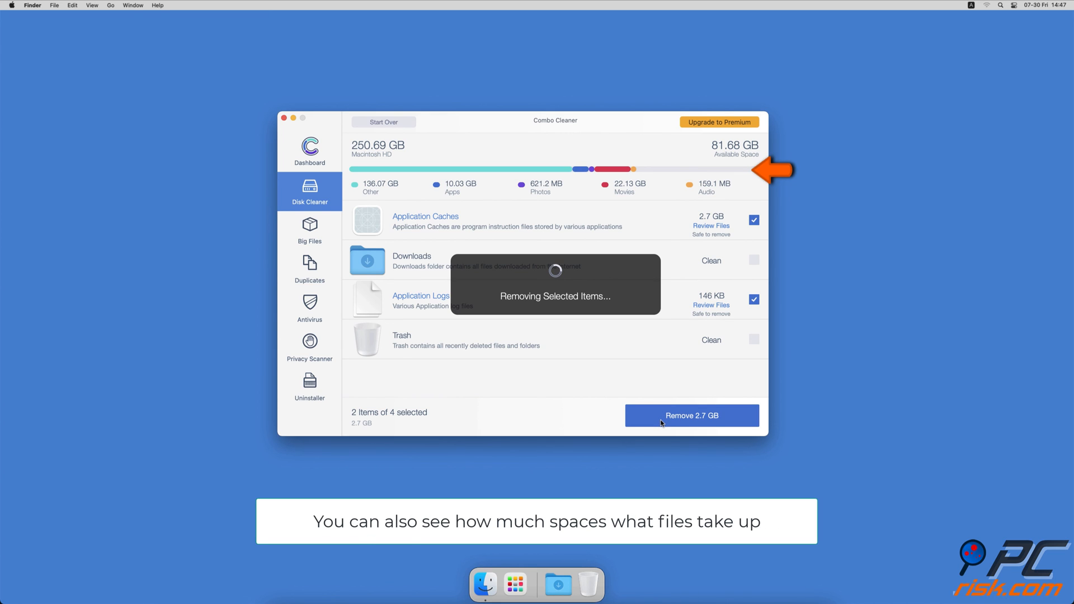
{"action": "left_click", "coordinate": [692, 416]}
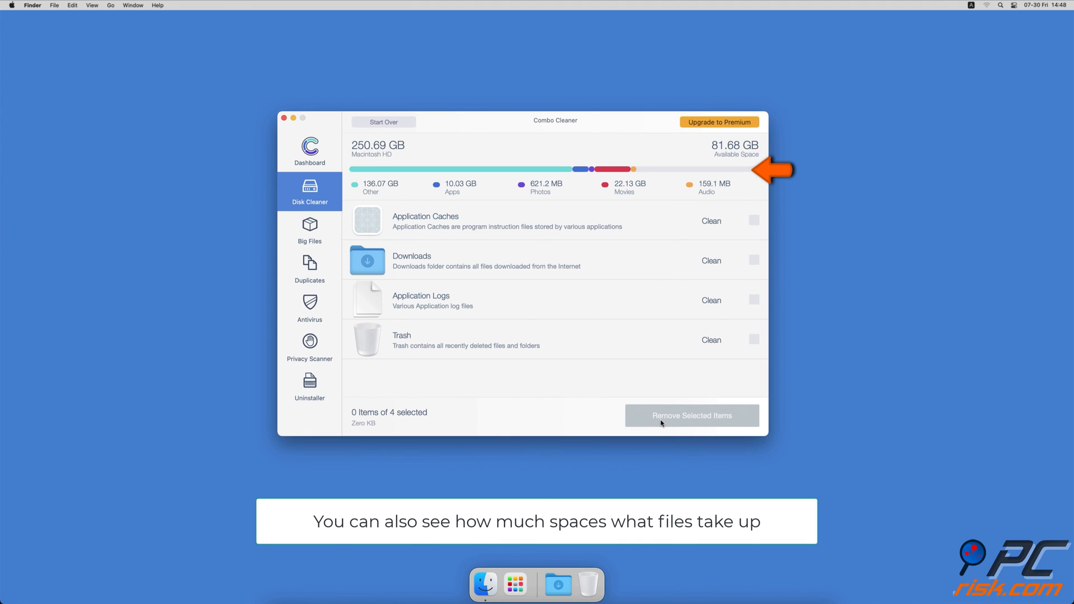
- Scan the home folder for big files and for duplicate files
{"action": "left_click", "coordinate": [310, 229]}
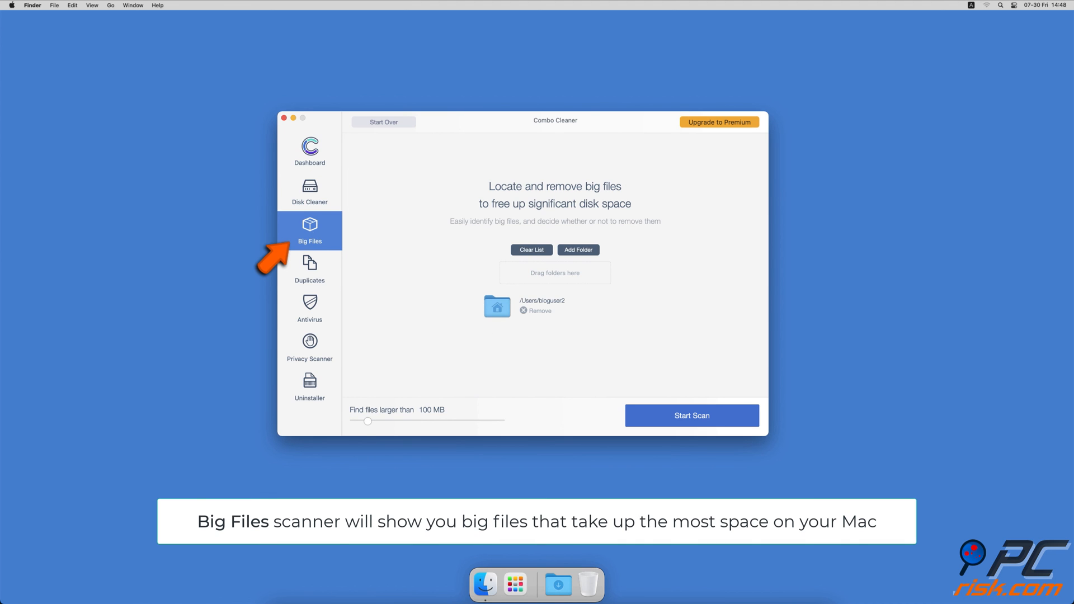
{"action": "left_click", "coordinate": [691, 415]}
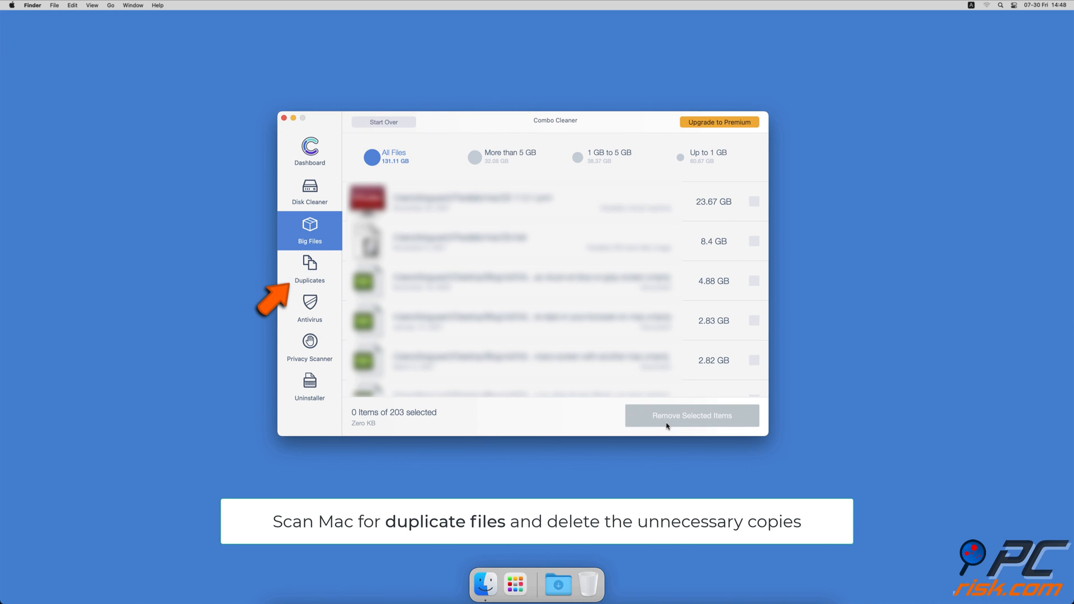
{"action": "left_click", "coordinate": [310, 269]}
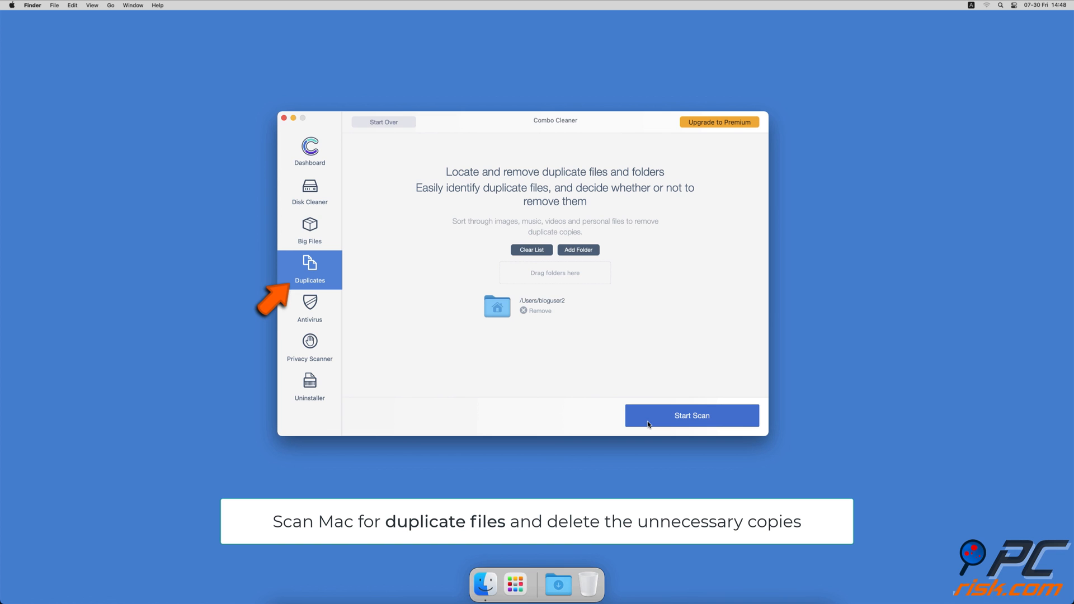
{"action": "left_click", "coordinate": [692, 415]}
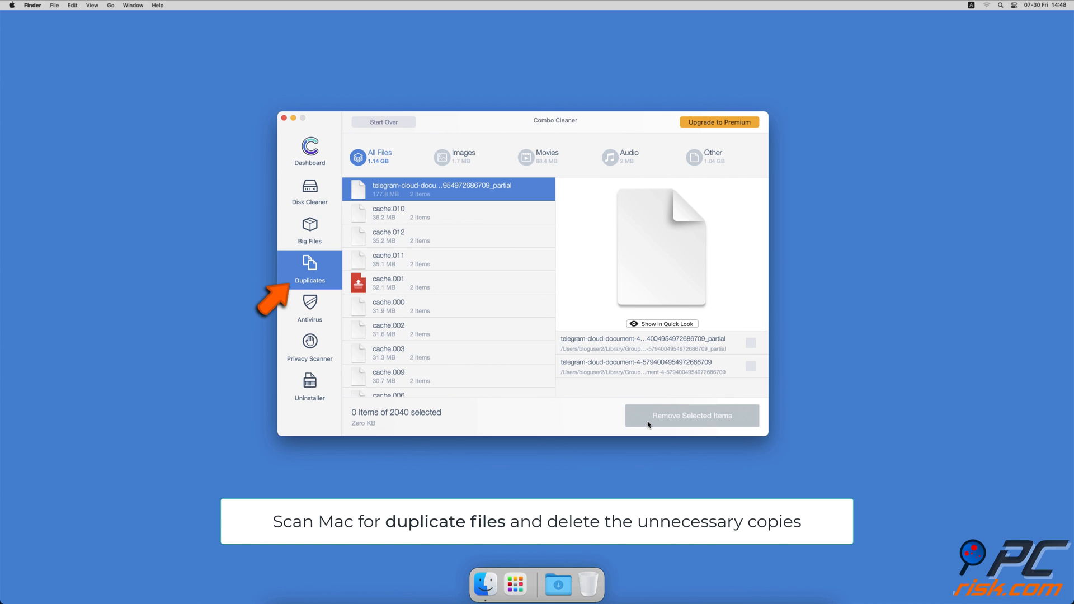
- Scan for private browsing data and removable apps, then return to the dashboard overview
{"action": "left_click", "coordinate": [310, 349]}
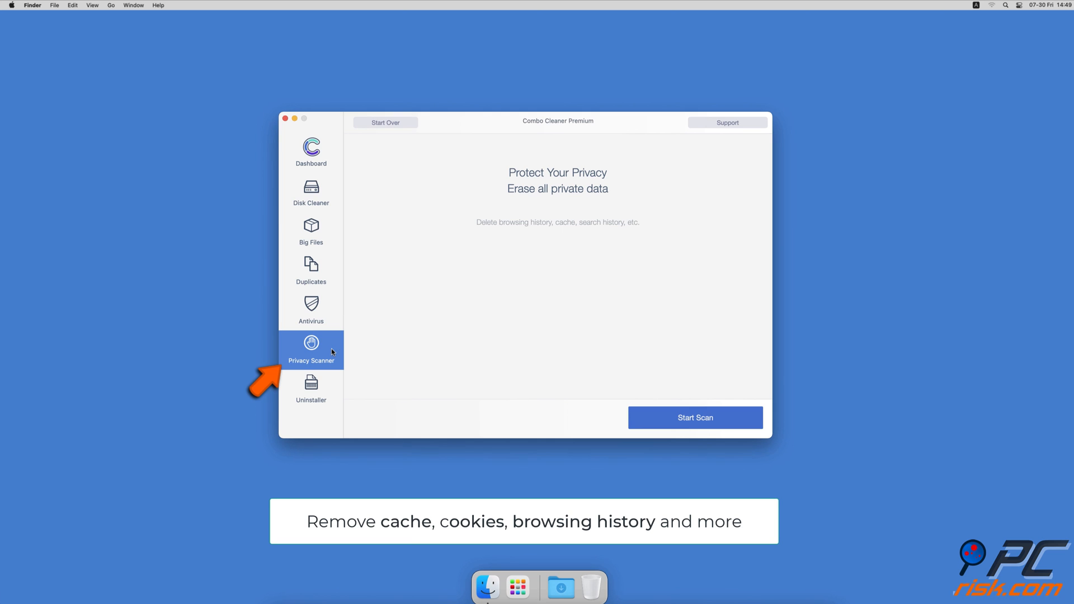
{"action": "left_click", "coordinate": [695, 418]}
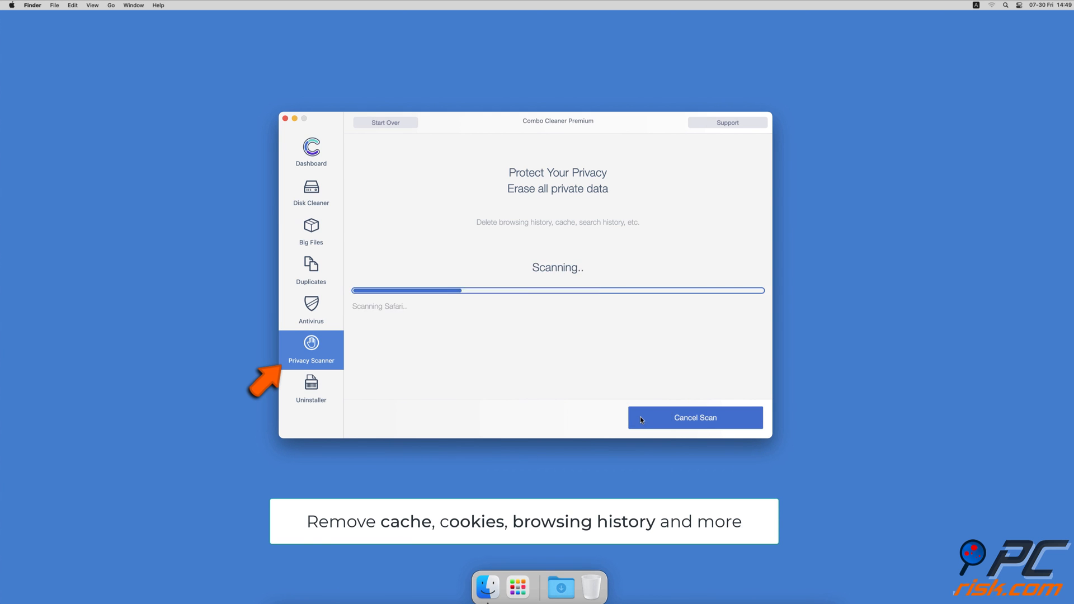
{"action": "left_click", "coordinate": [311, 390]}
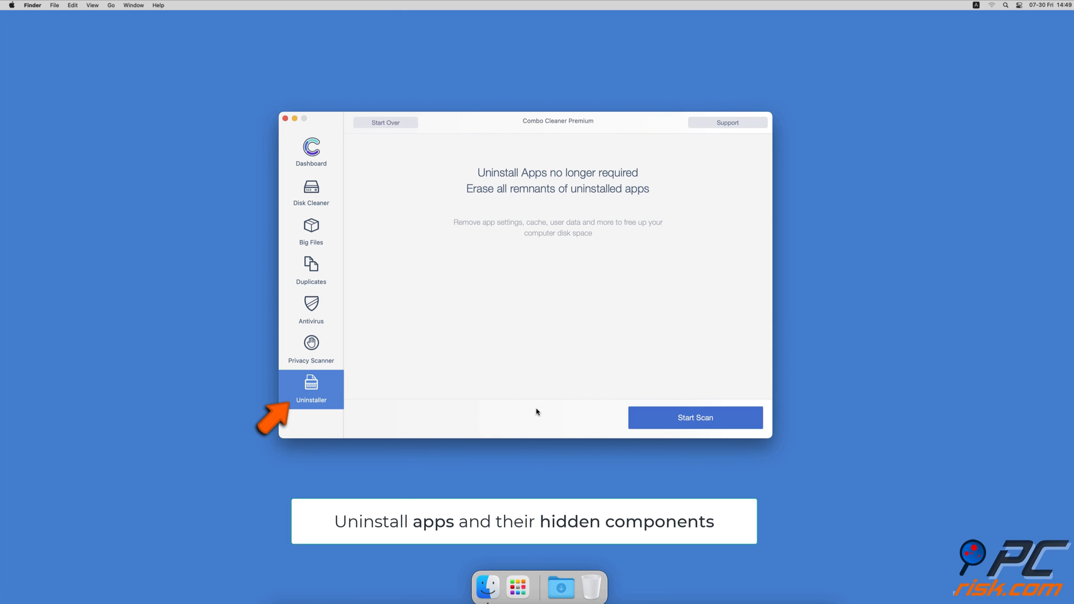
{"action": "left_click", "coordinate": [695, 417]}
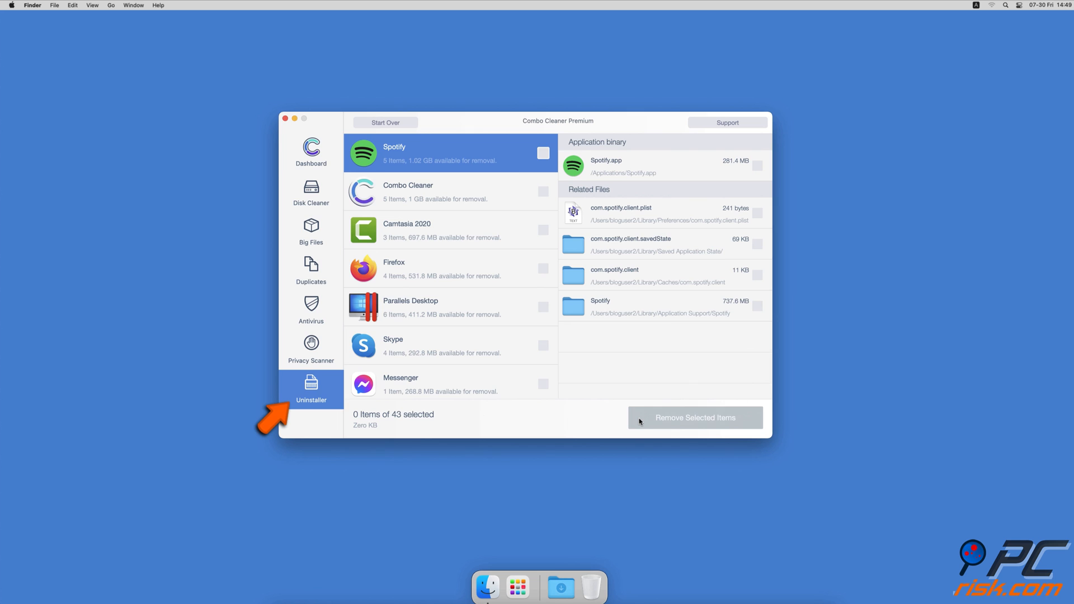
{"action": "left_click", "coordinate": [310, 152]}
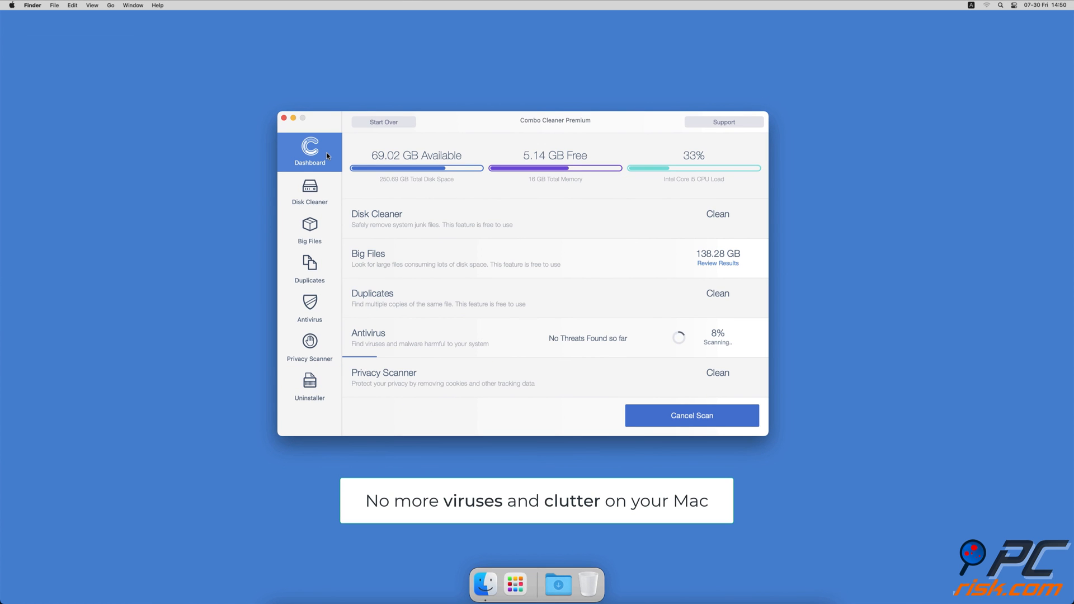